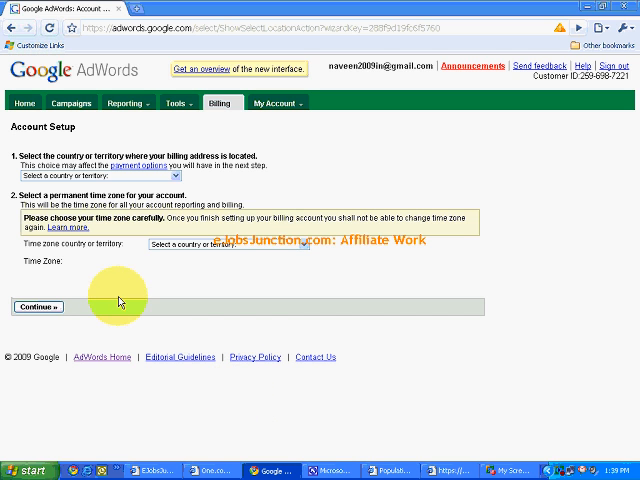
mouse_move(108, 305)
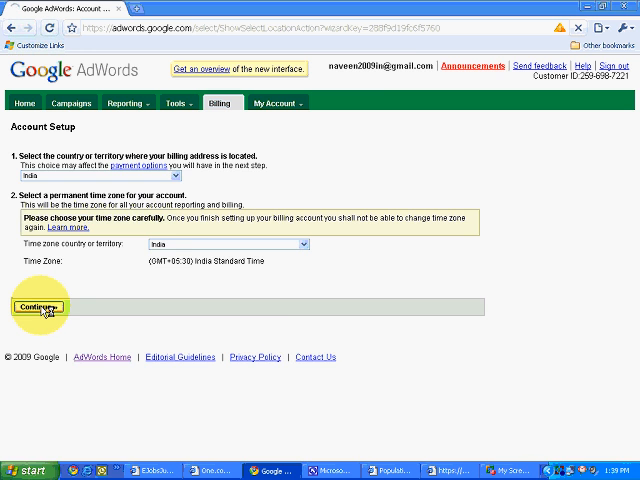
Step: Bring up the payment method choices and open the TimesOfMoney net-banking banks list in a new tab
click(35, 306)
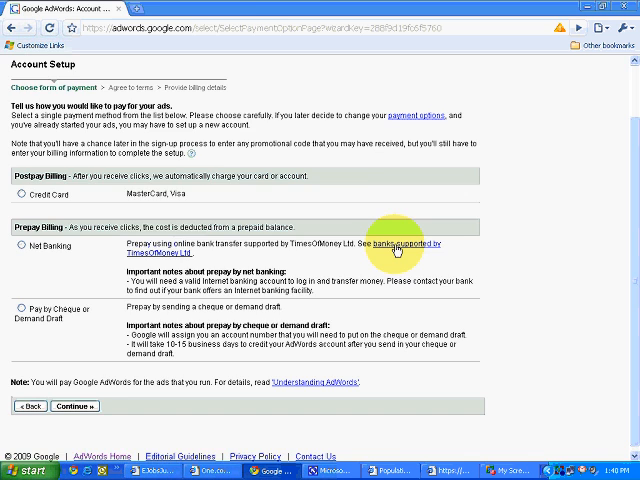
click(393, 243)
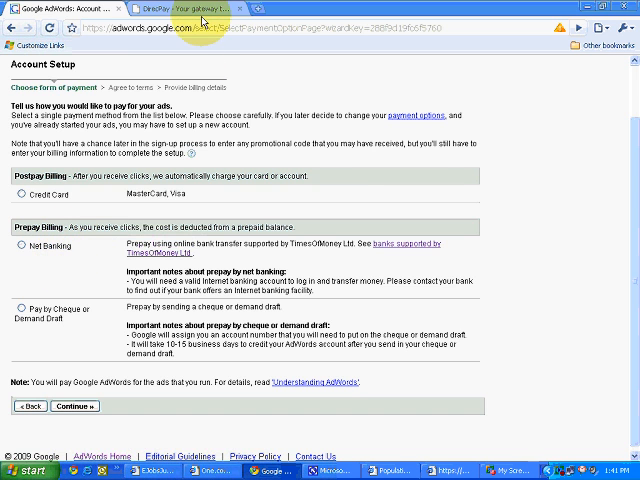
Step: Select 'Pay by Cheque or Demand Draft' under Prepay Billing
click(396, 249)
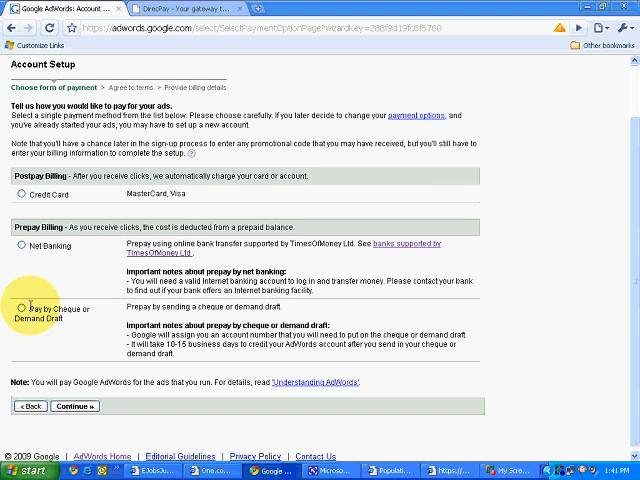
click(19, 305)
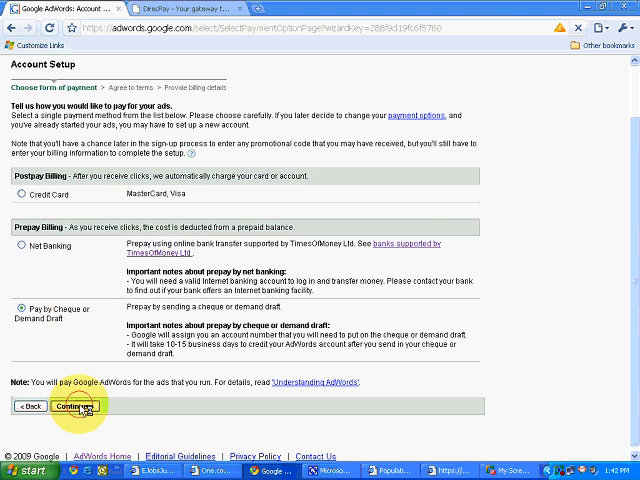
Step: Review the Google India terms, agree to them, and continue to billing details
click(74, 406)
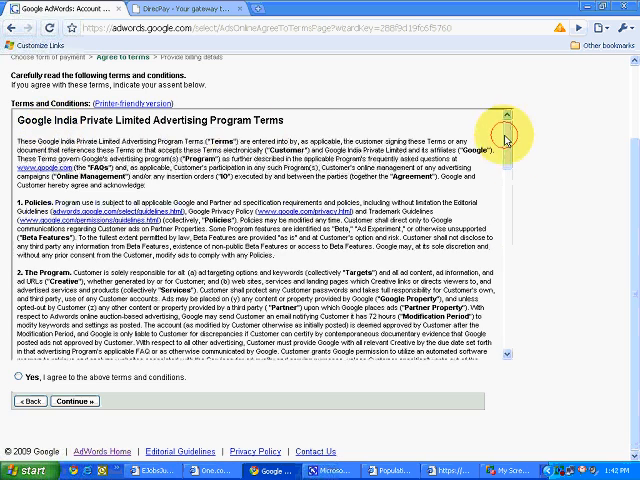
scroll(down, 3)
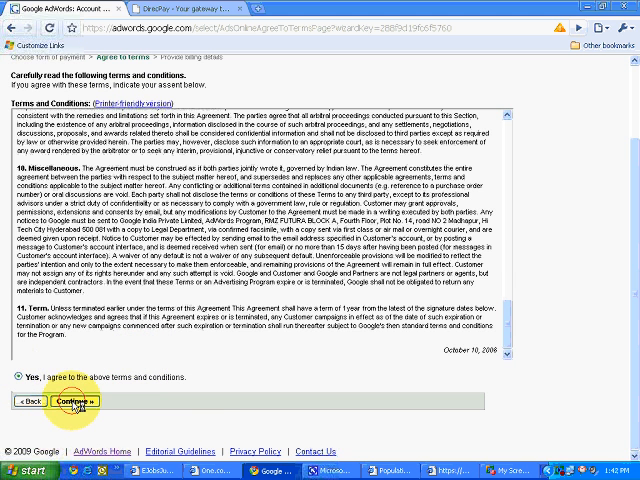
click(73, 401)
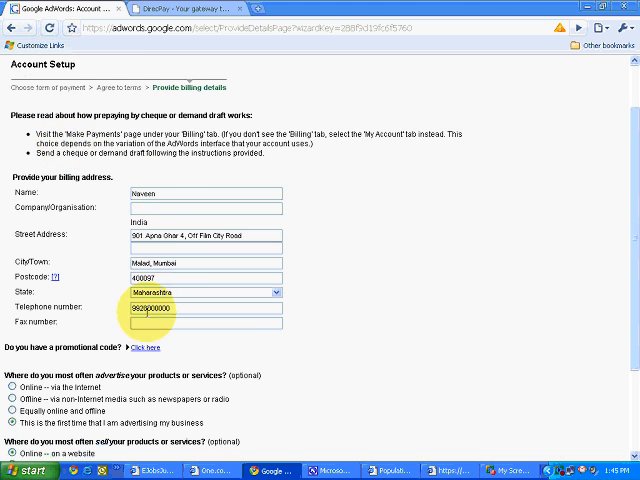
Step: Scroll through the billing details form with the Malad, Mumbai address and telephone
scroll(down, 3)
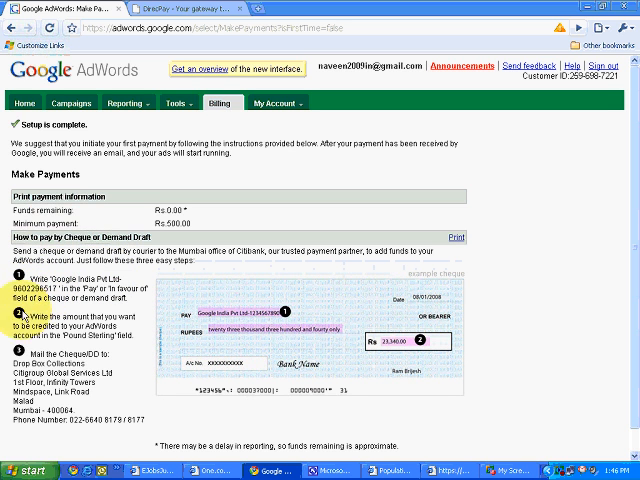
mouse_move(440, 367)
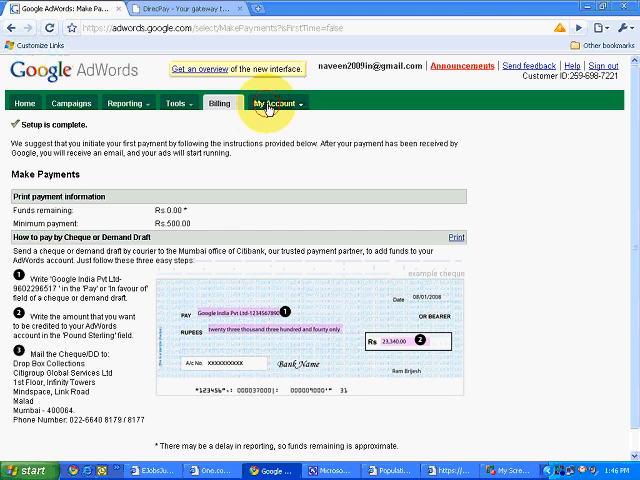
Step: Look through the Billing options with the cheque or demand draft instructions displayed
click(209, 102)
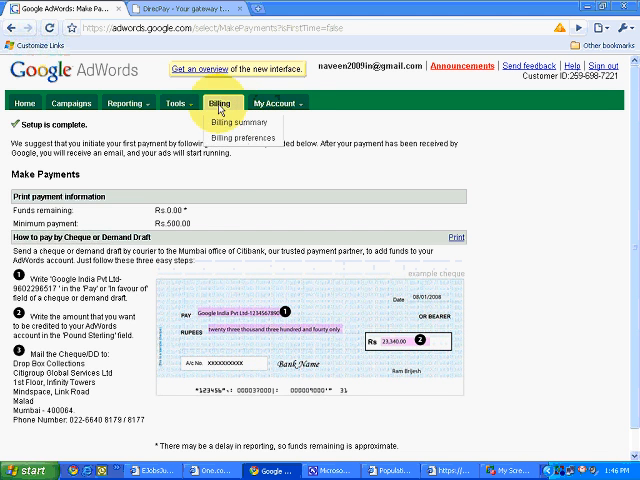
Step: View the Campaigns tab's Keywords table showing every keyword as Campaign suspended
click(69, 102)
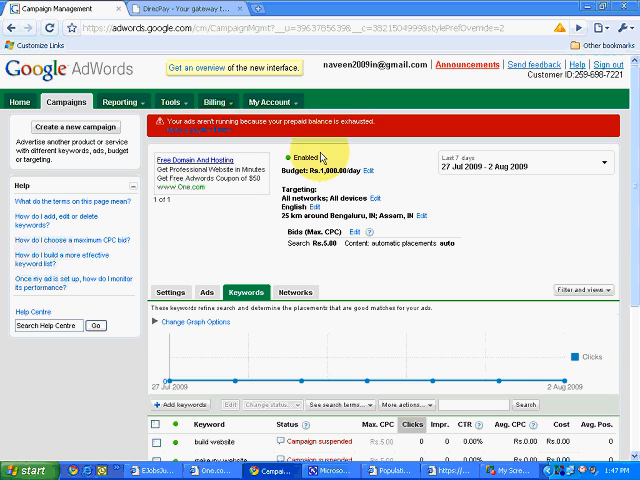
scroll(down, 3)
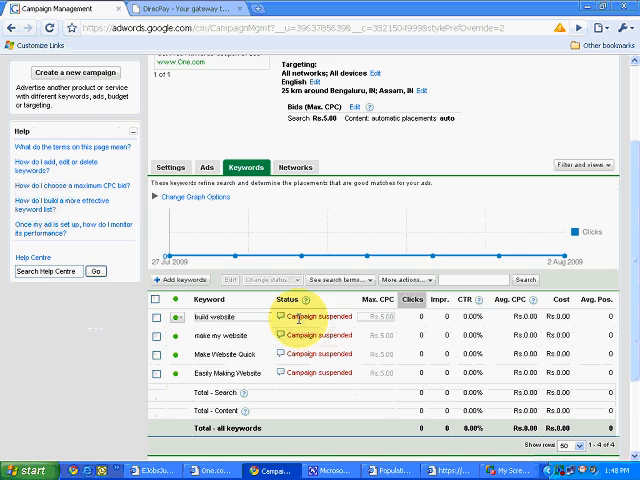
scroll(down, 3)
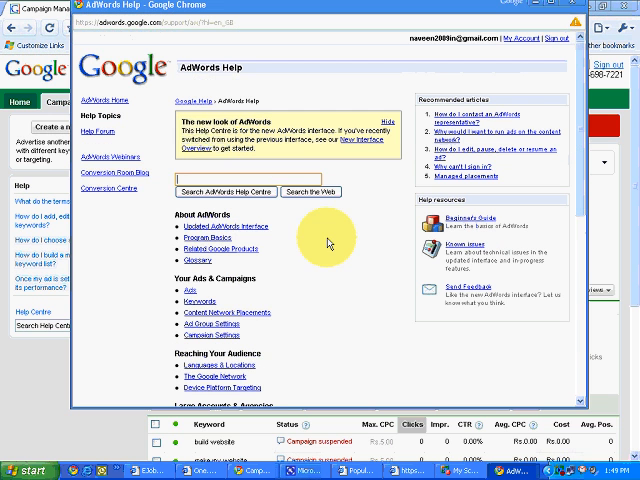
mouse_move(327, 207)
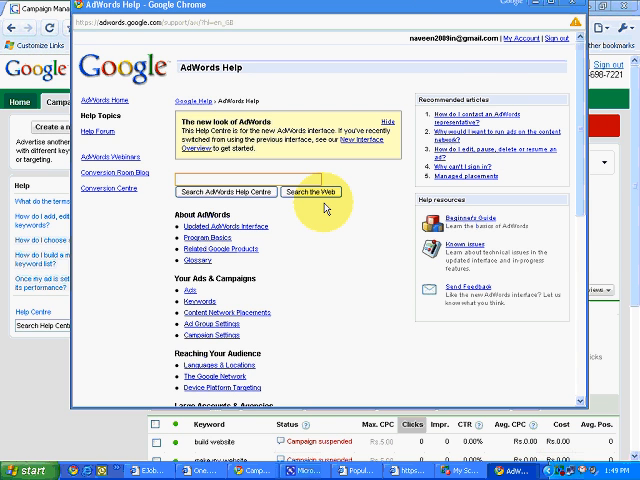
Step: Open the AdWords Help Centre from the left Help panel
click(230, 180)
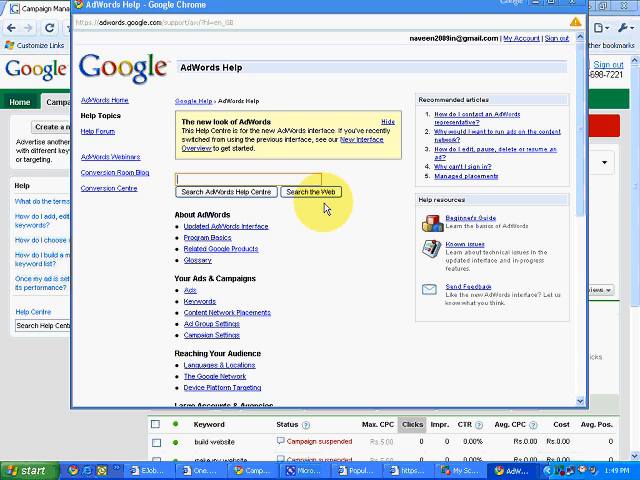